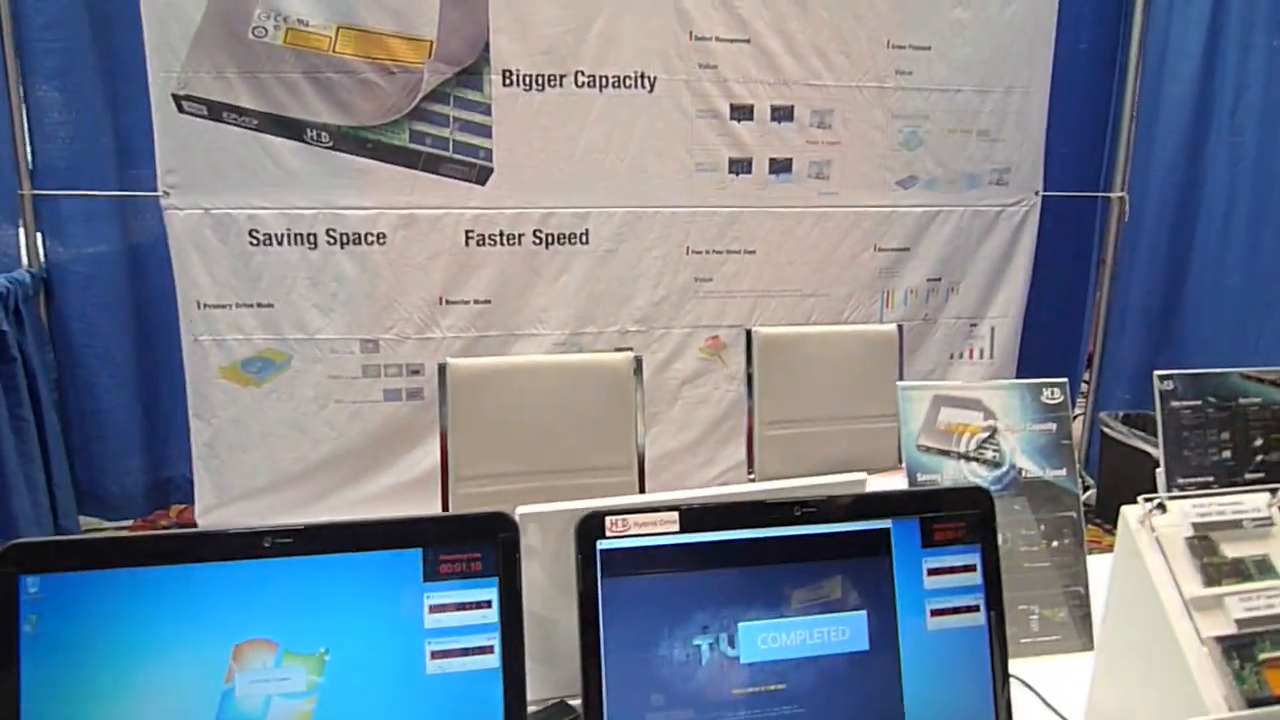
mouse_move(640, 360)
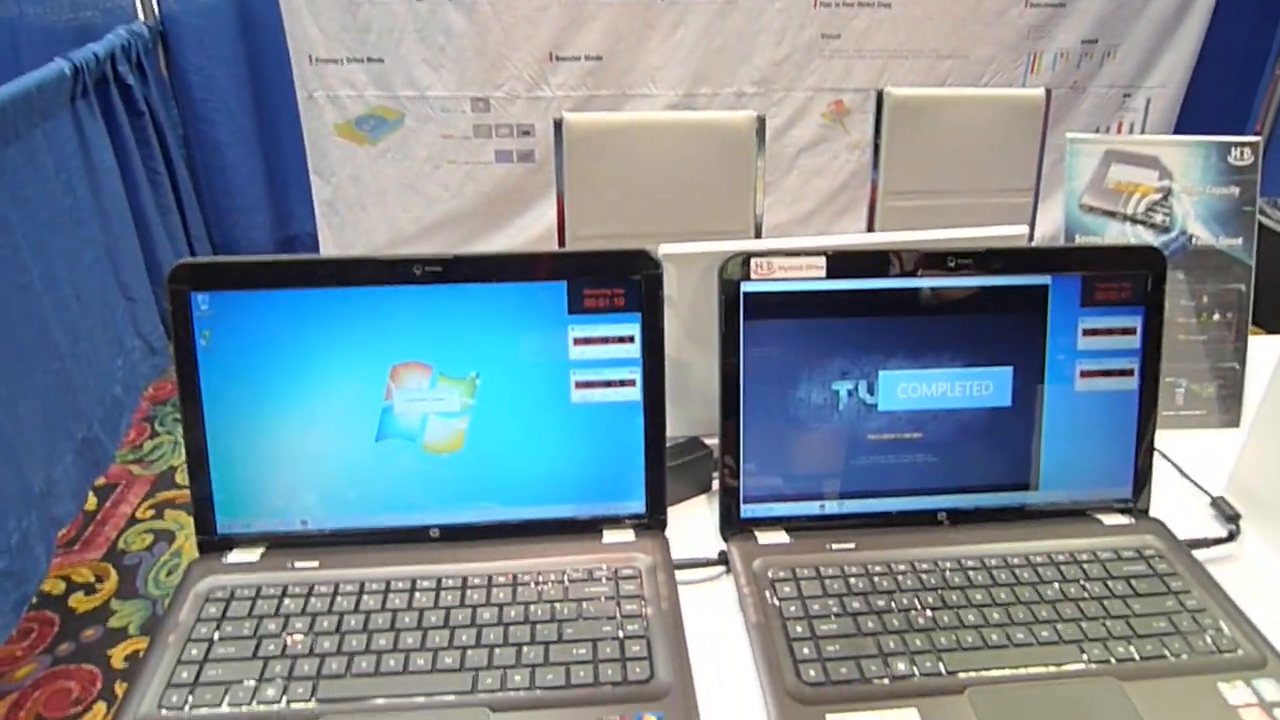